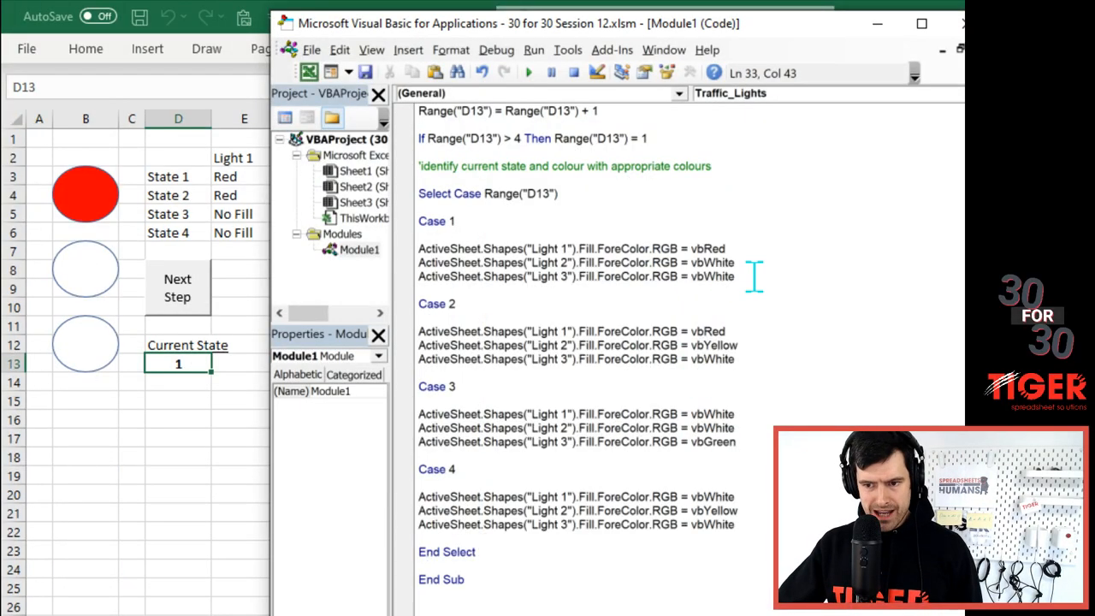
- Highlight End Select and Range("D13") in the code, then return to the worksheet
triple_click(575, 276)
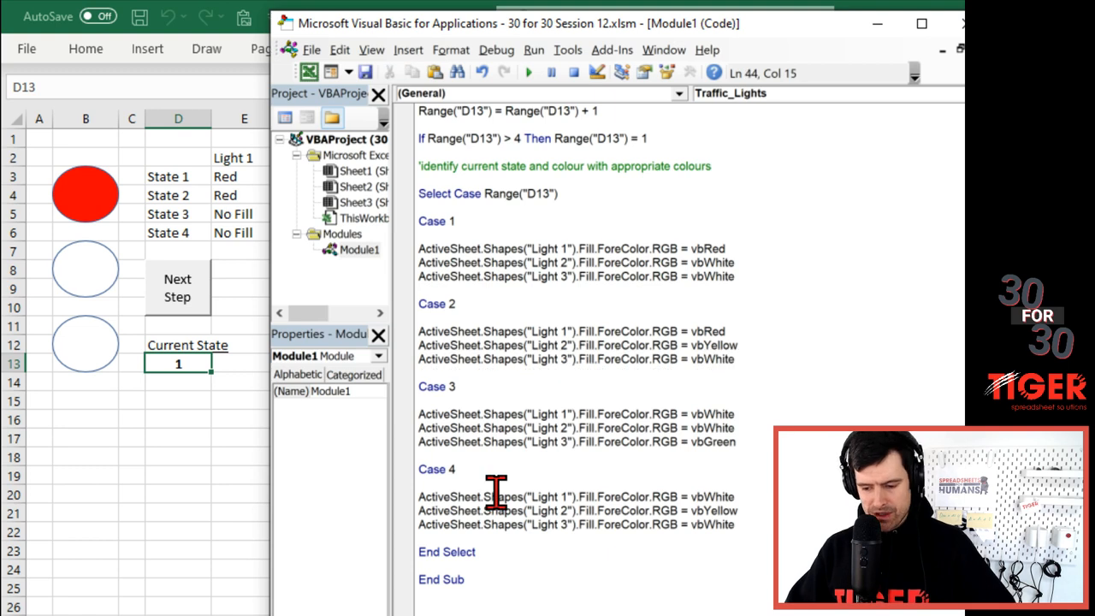
scroll("up", 3)
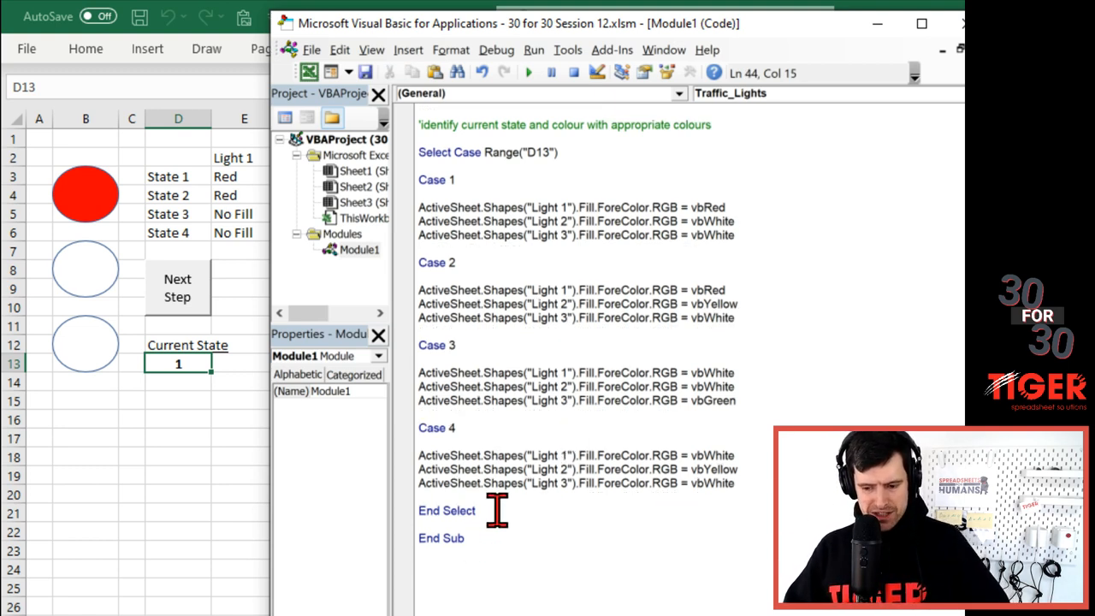
double_click(446, 510)
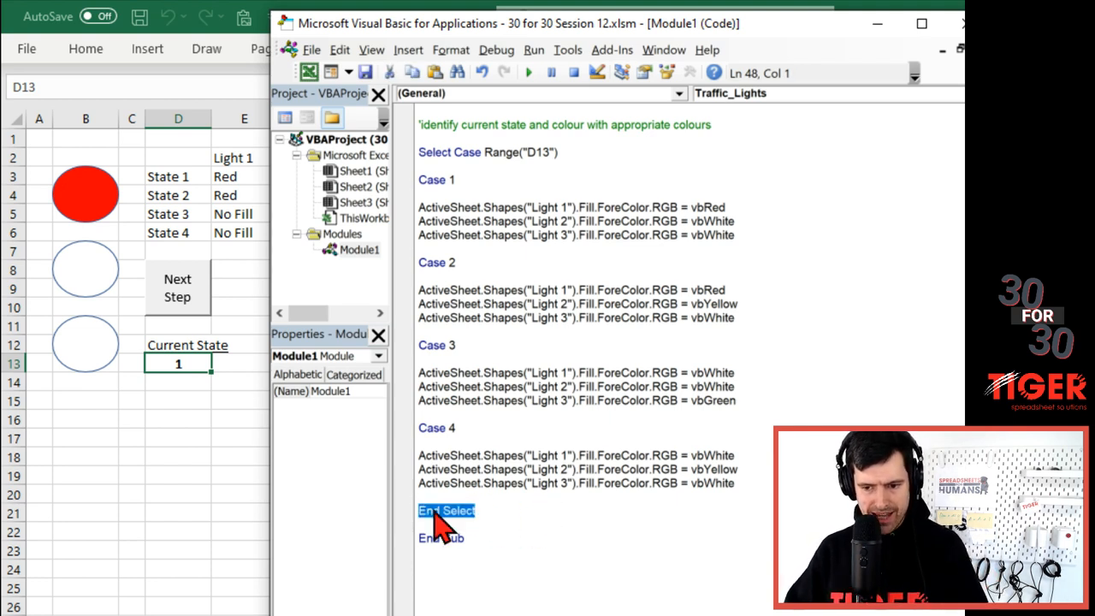
mouse_move(575, 235)
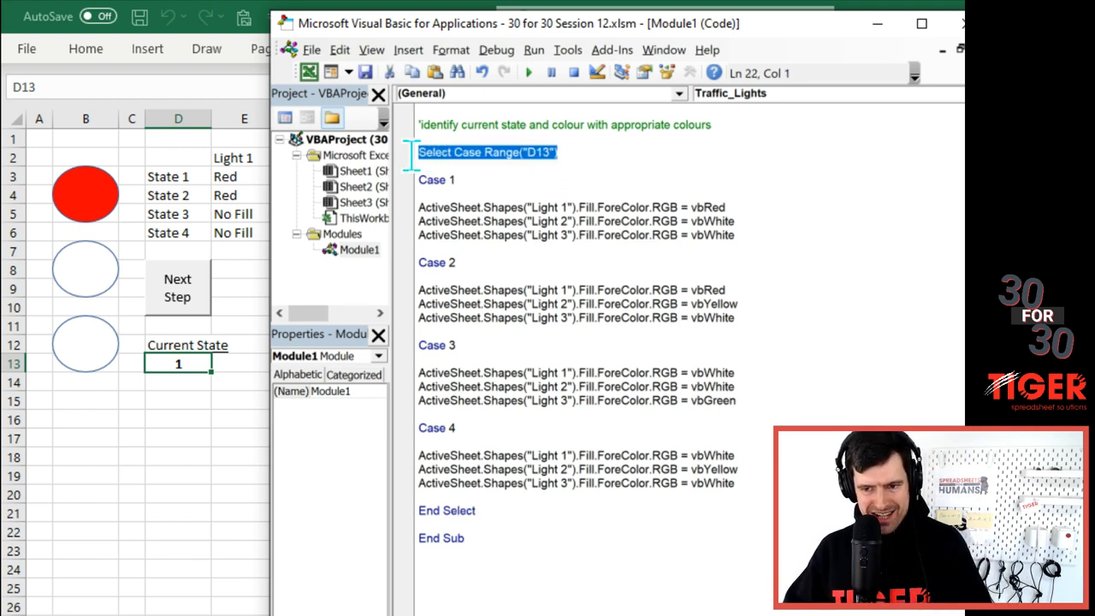
mouse_move(549, 284)
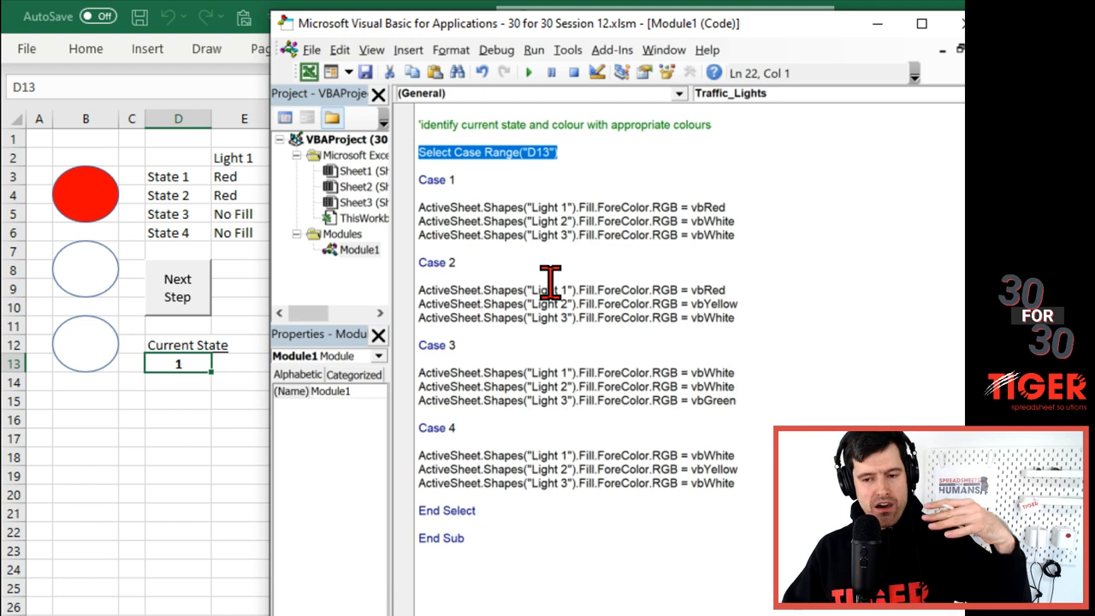
mouse_move(586, 166)
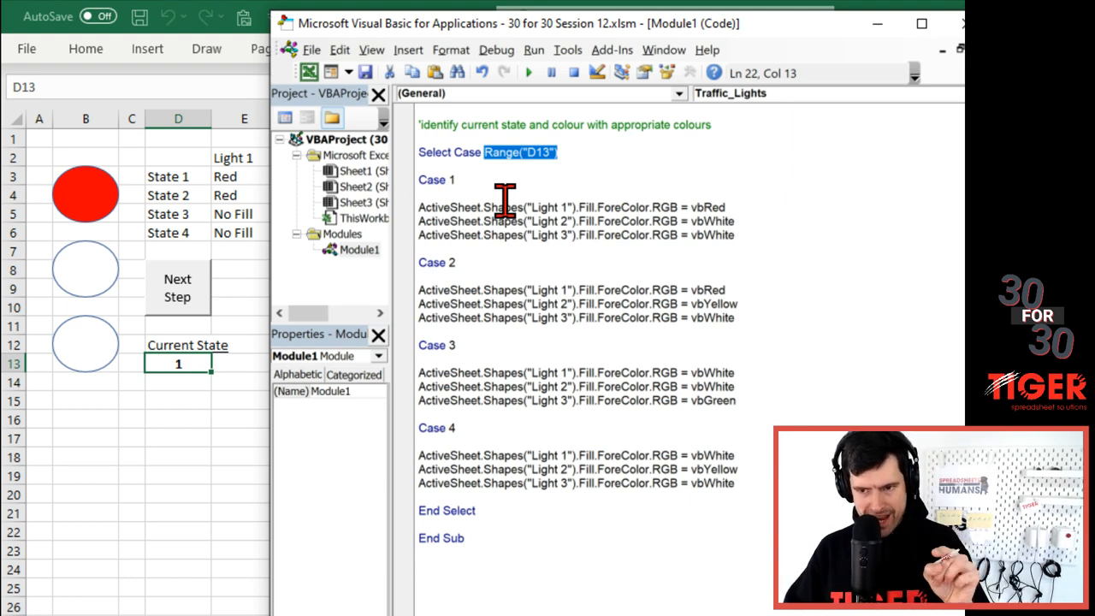
mouse_move(509, 260)
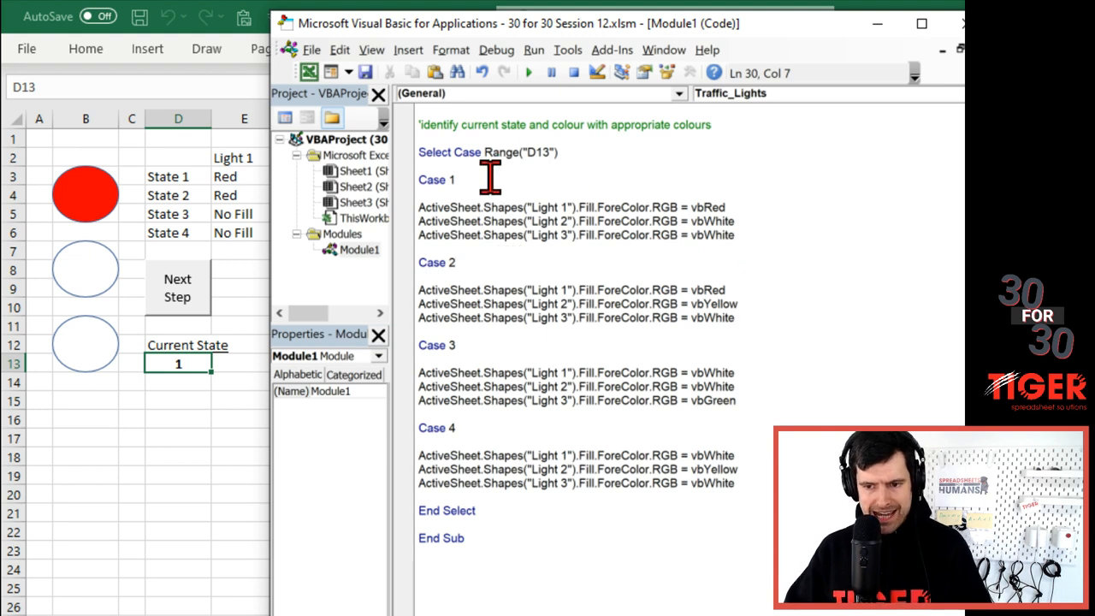
left_click(419, 249)
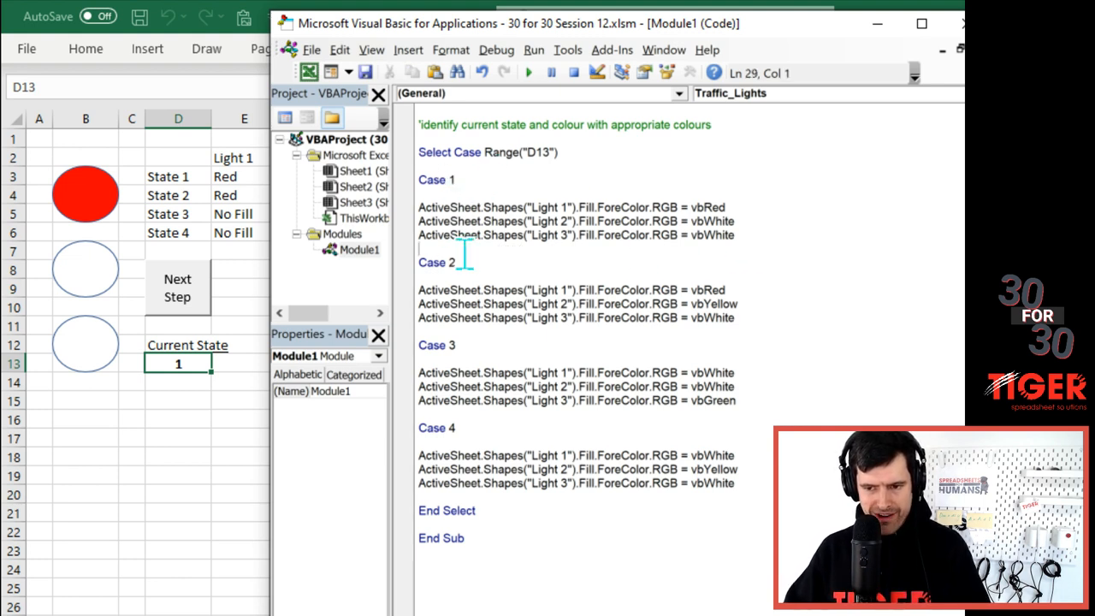
double_click(544, 152)
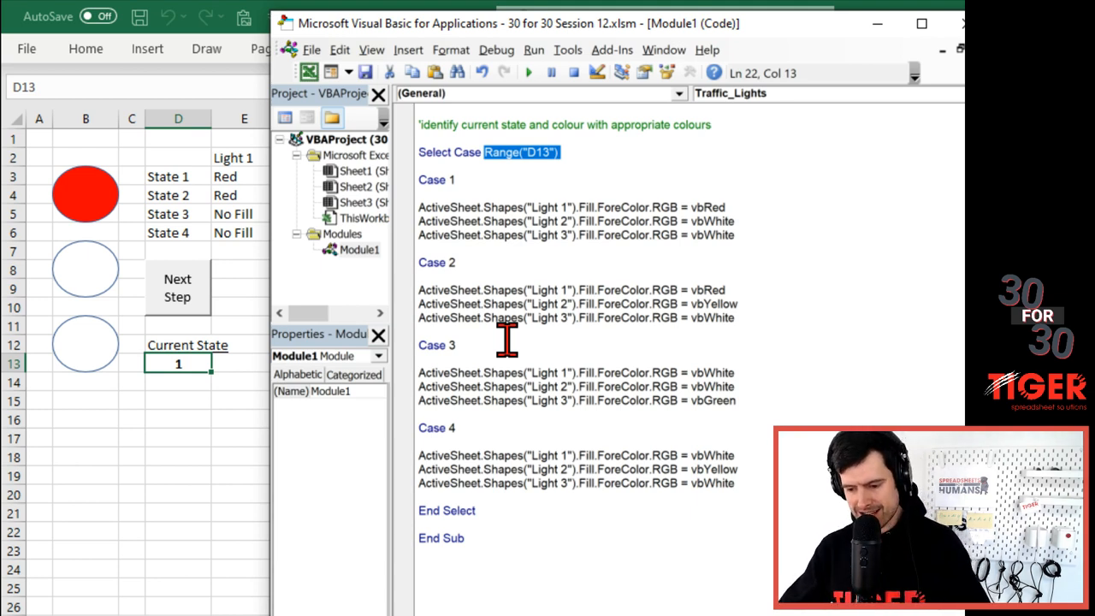
left_click(502, 349)
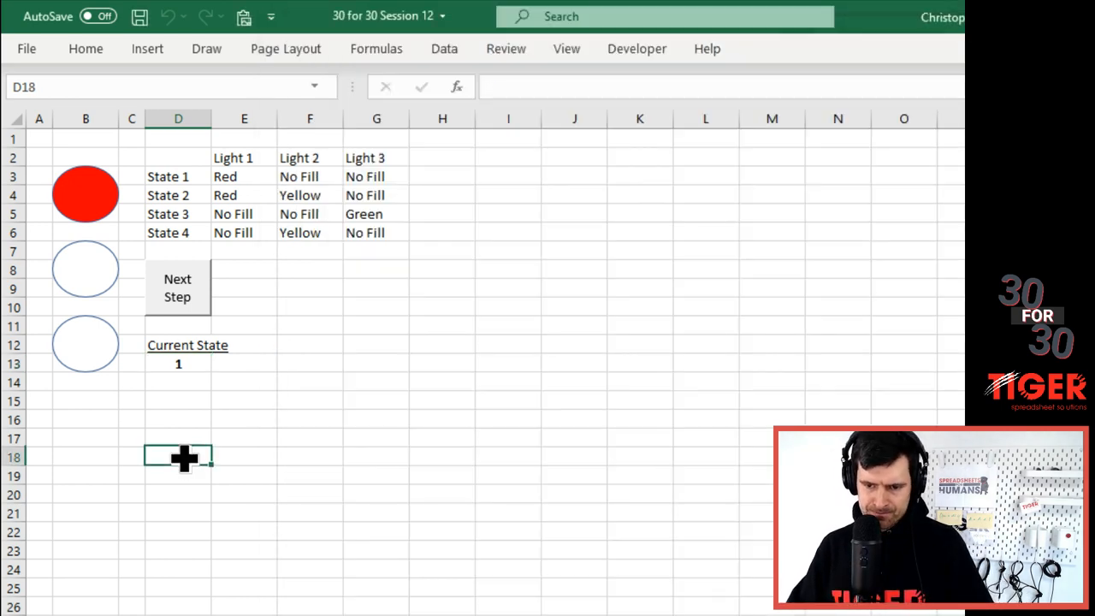
- Enter g in Current State cell D13 and run the Next Step macro
left_click(178, 344)
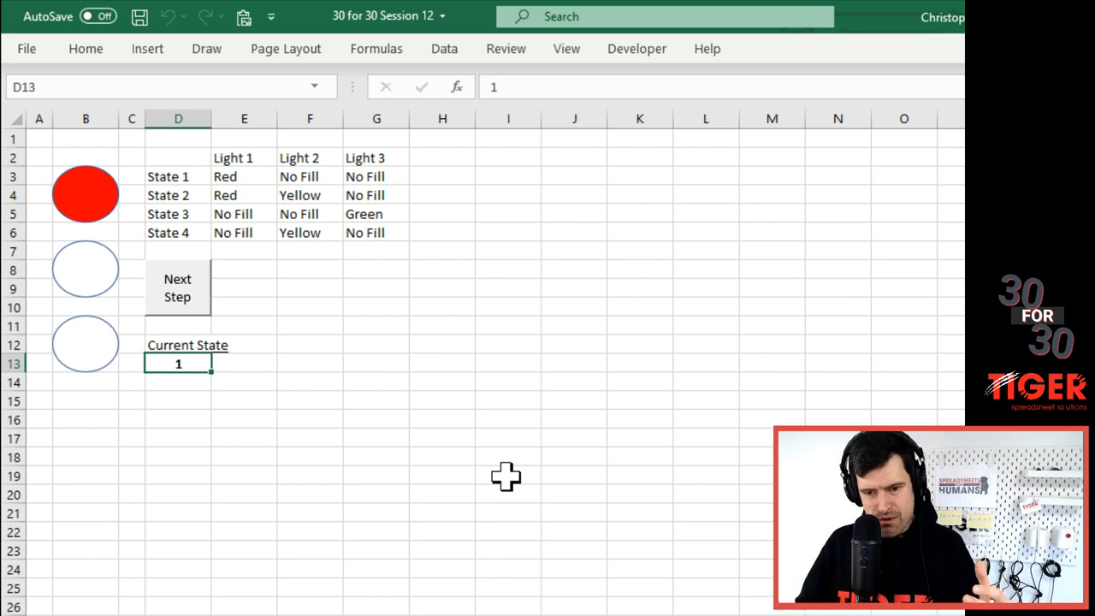
type("g")
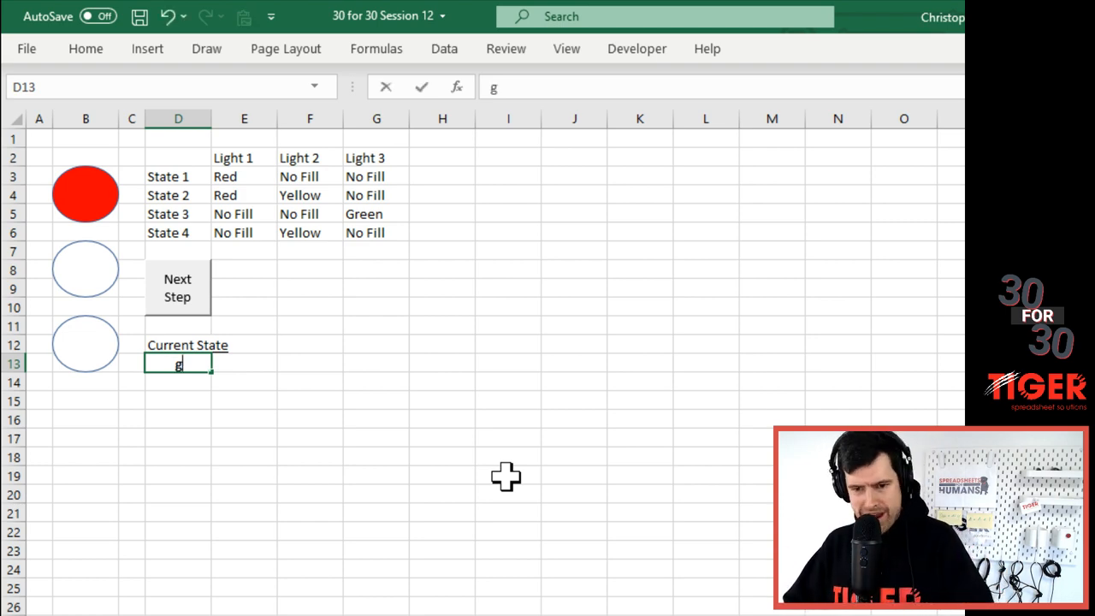
left_click(508, 474)
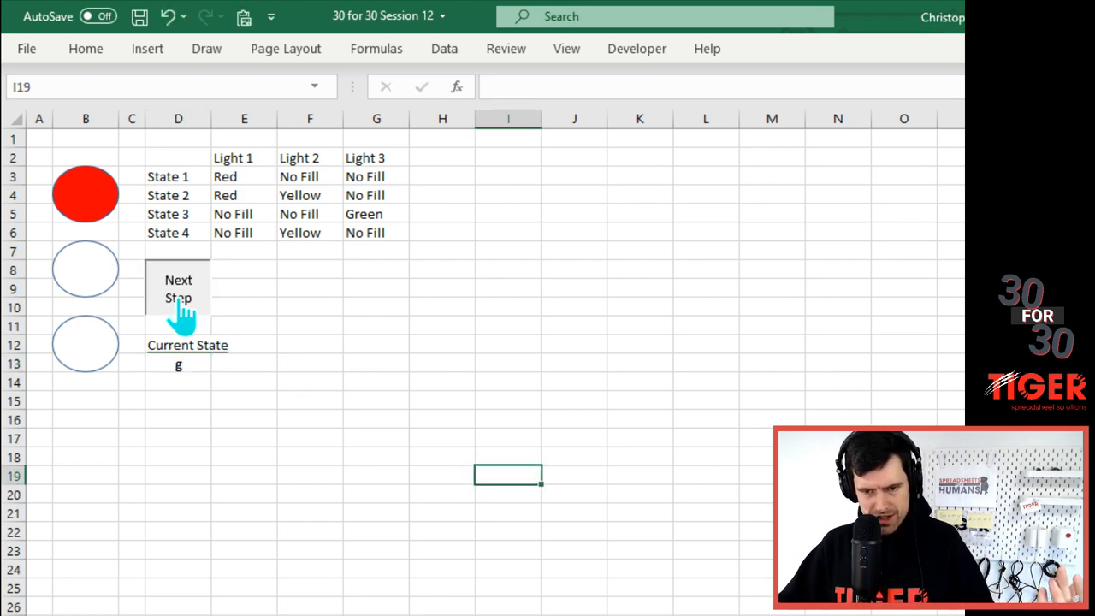
left_click(178, 288)
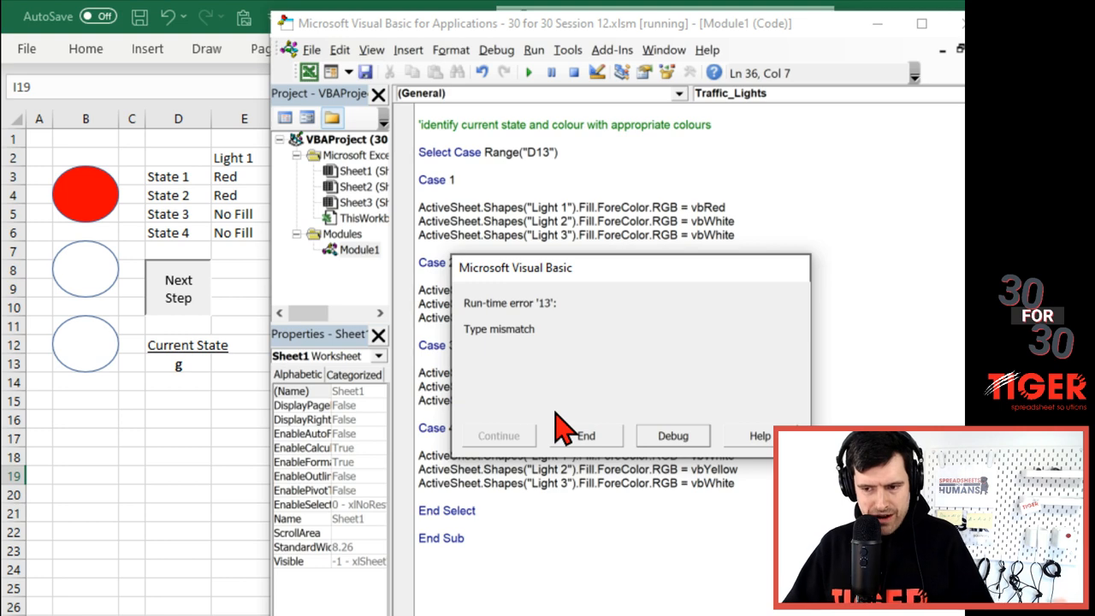
mouse_move(684, 440)
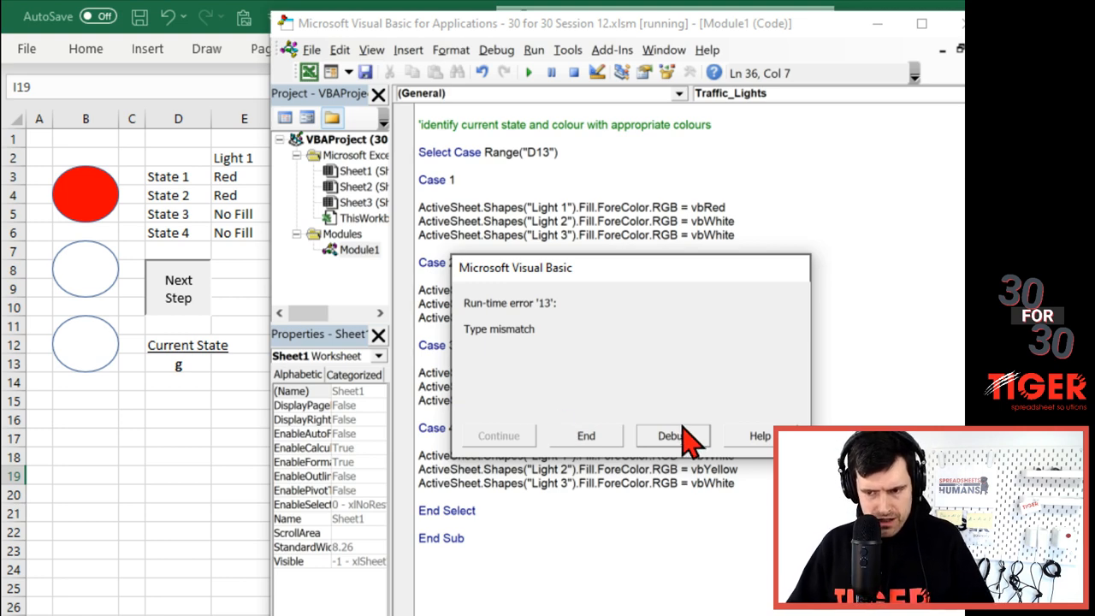
- End the macro from the Run-time error '13' type mismatch dialog
left_click(673, 435)
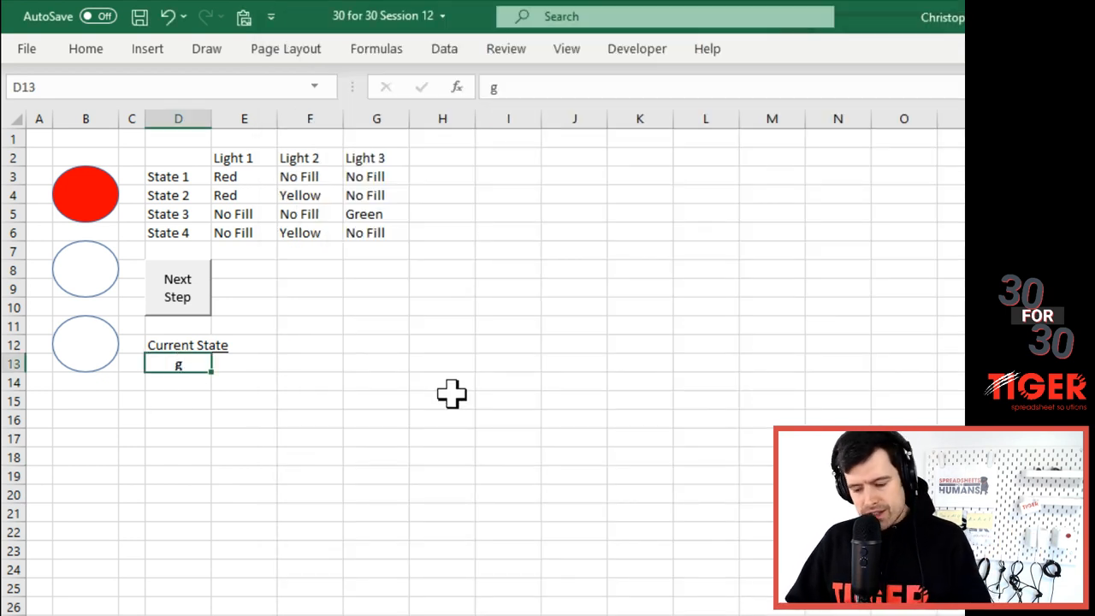
- Enter 1 in D13 so only the red light is lit
type("1")
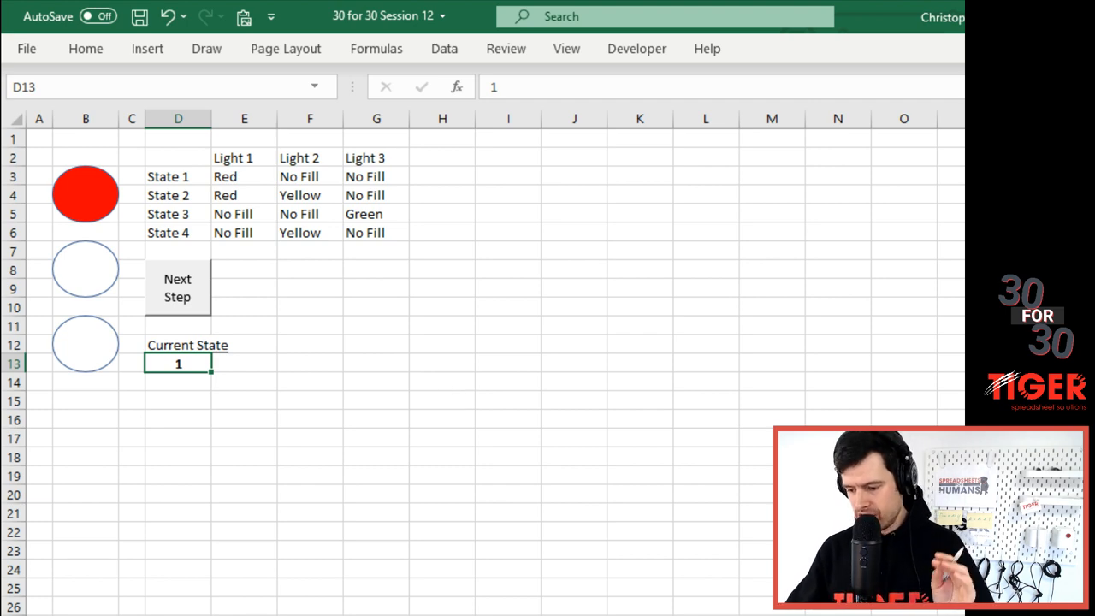
left_click(728, 10)
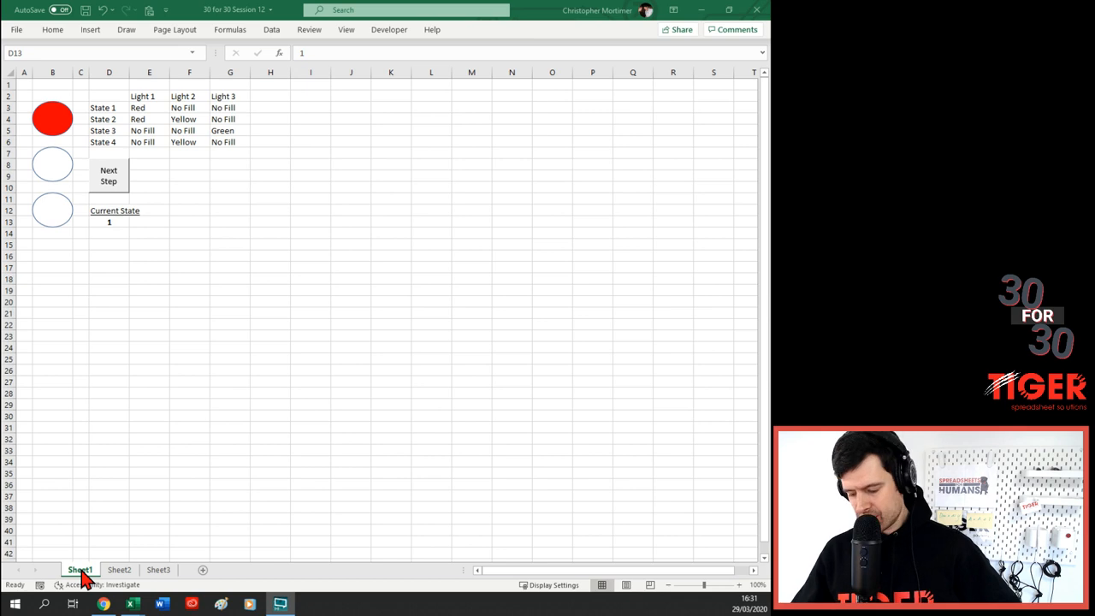
- Bring the Excel sheet forward and select cells D13 and D12
left_click(108, 221)
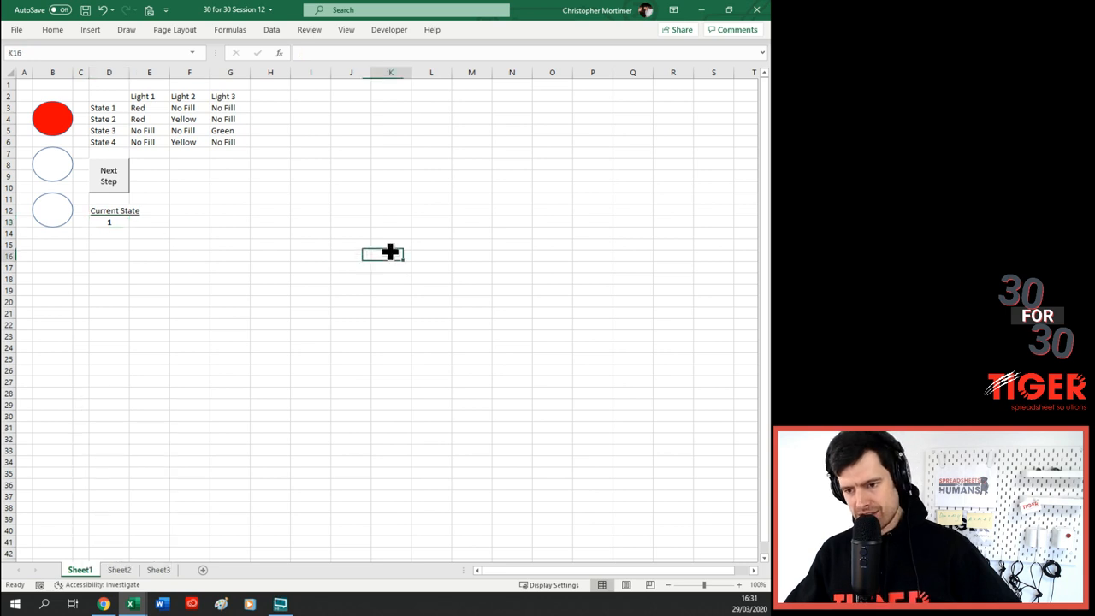
mouse_move(393, 262)
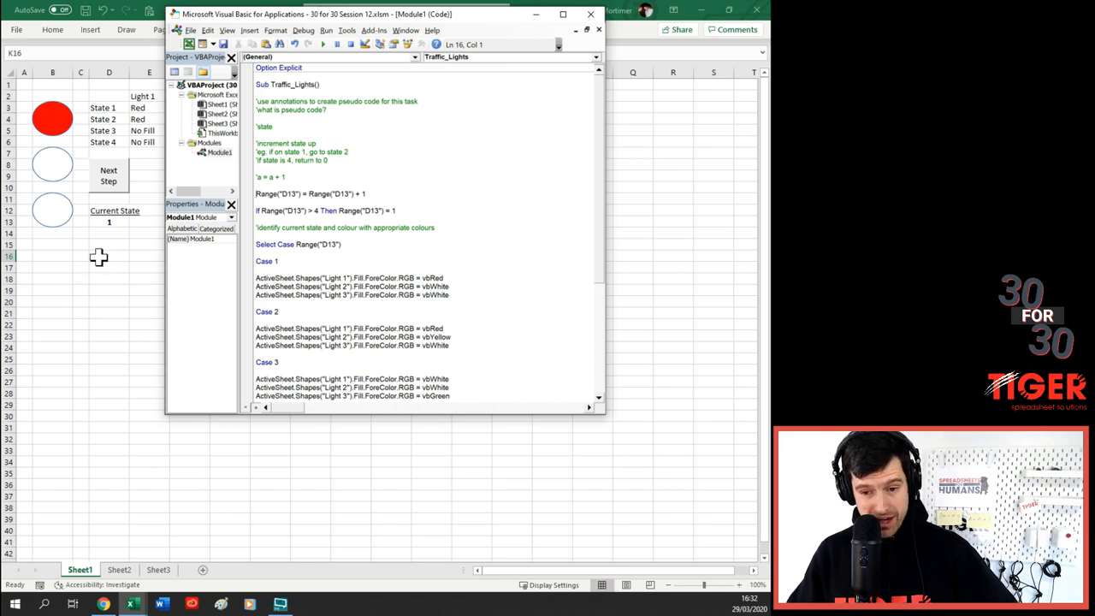
left_click(590, 14)
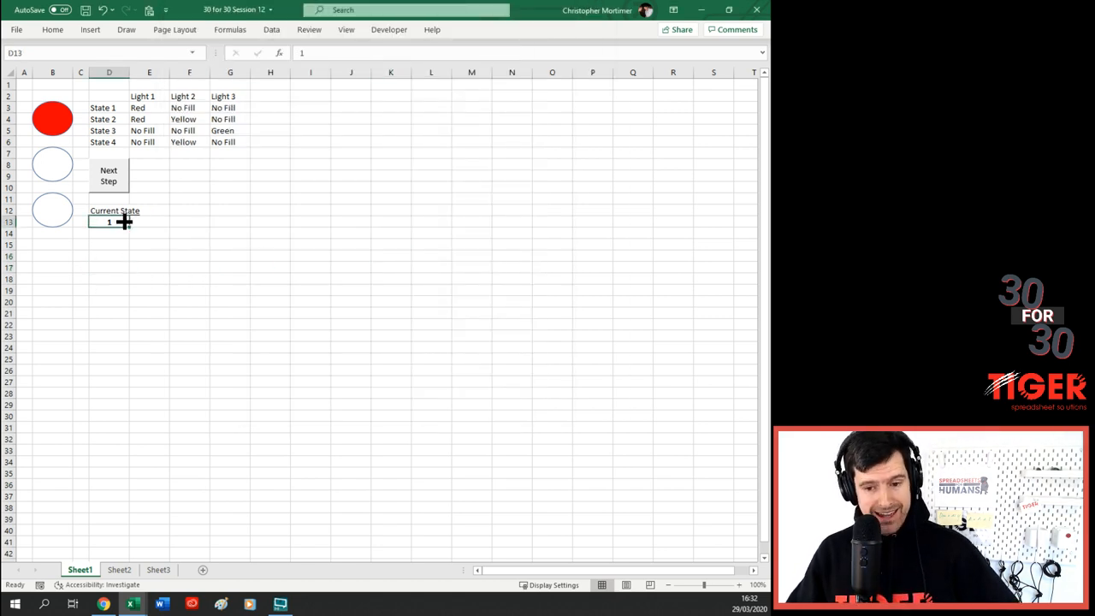
mouse_move(272, 216)
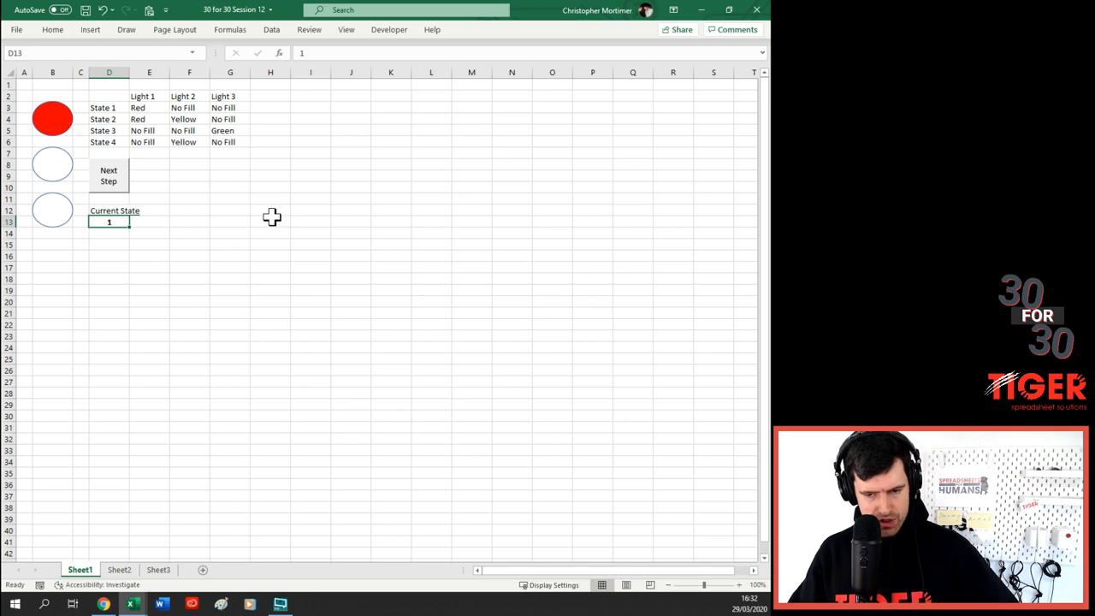
mouse_move(186, 222)
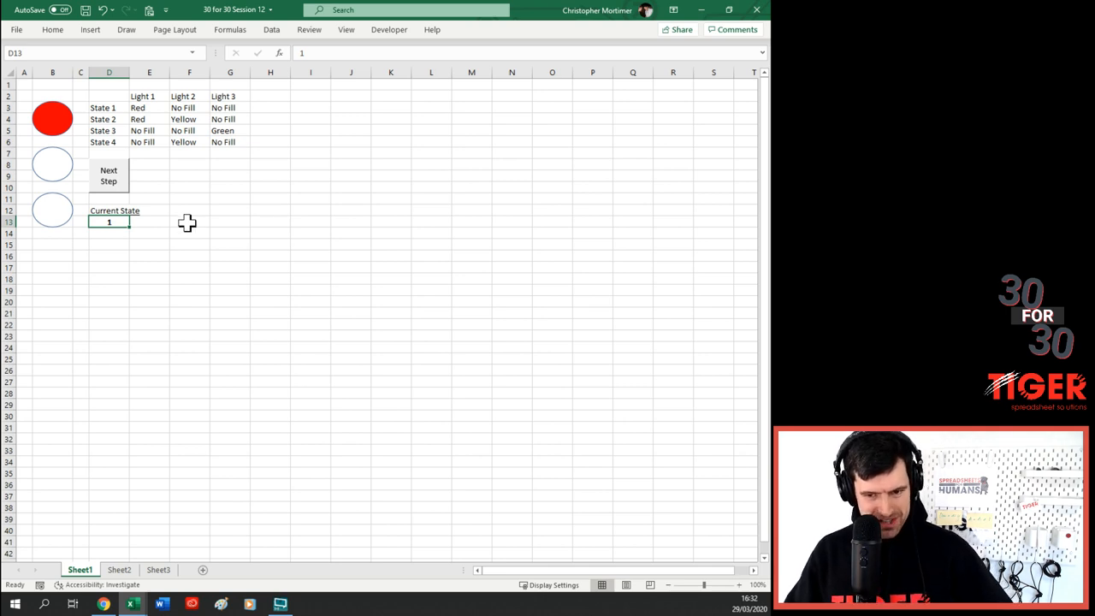
left_click(109, 211)
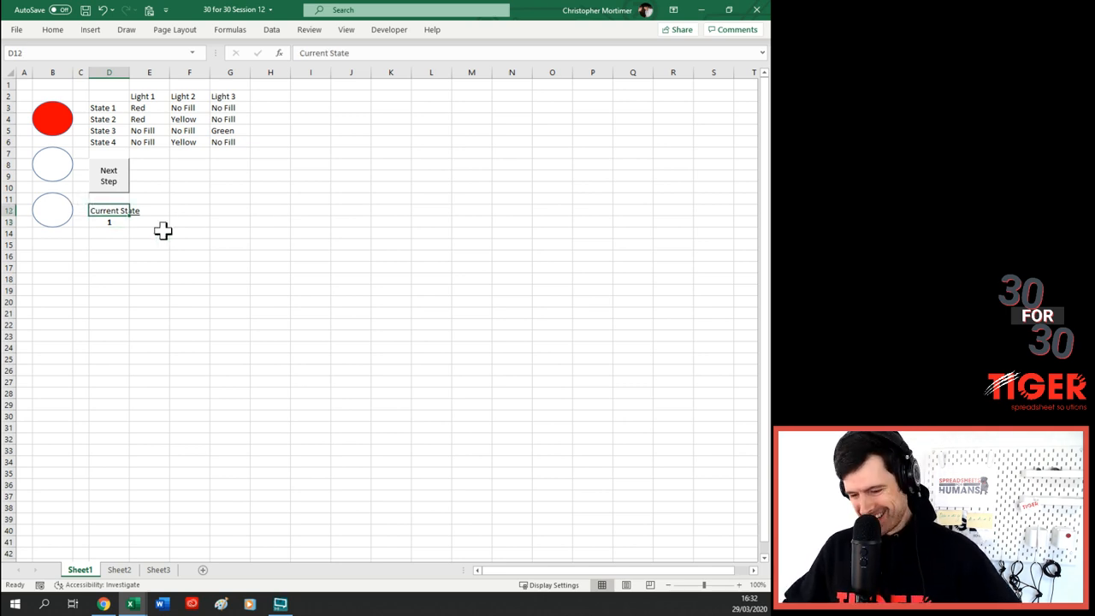
left_click(109, 222)
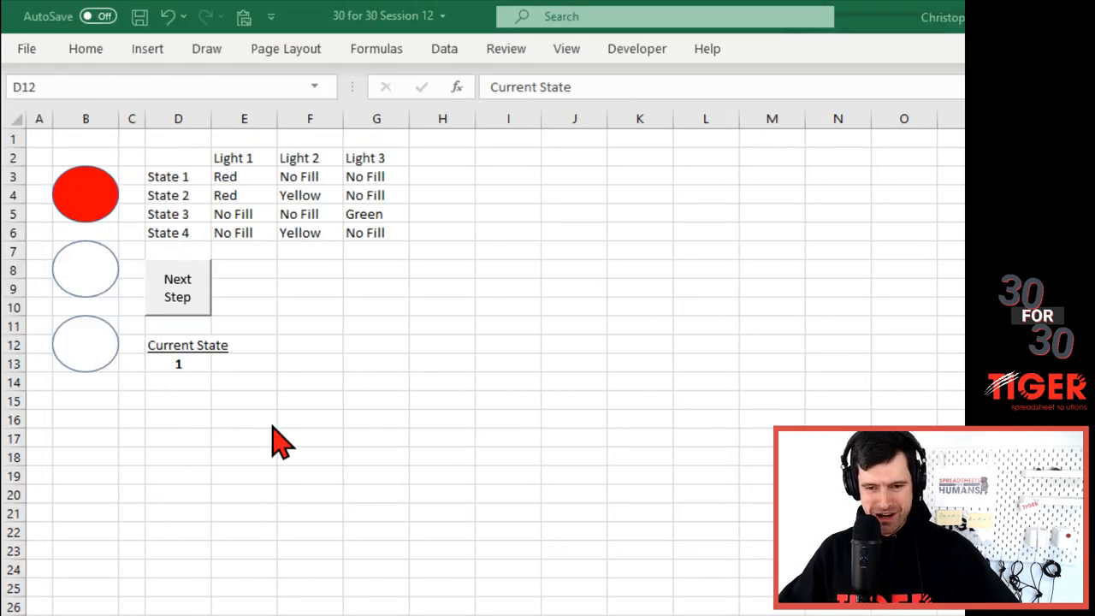
left_click(178, 364)
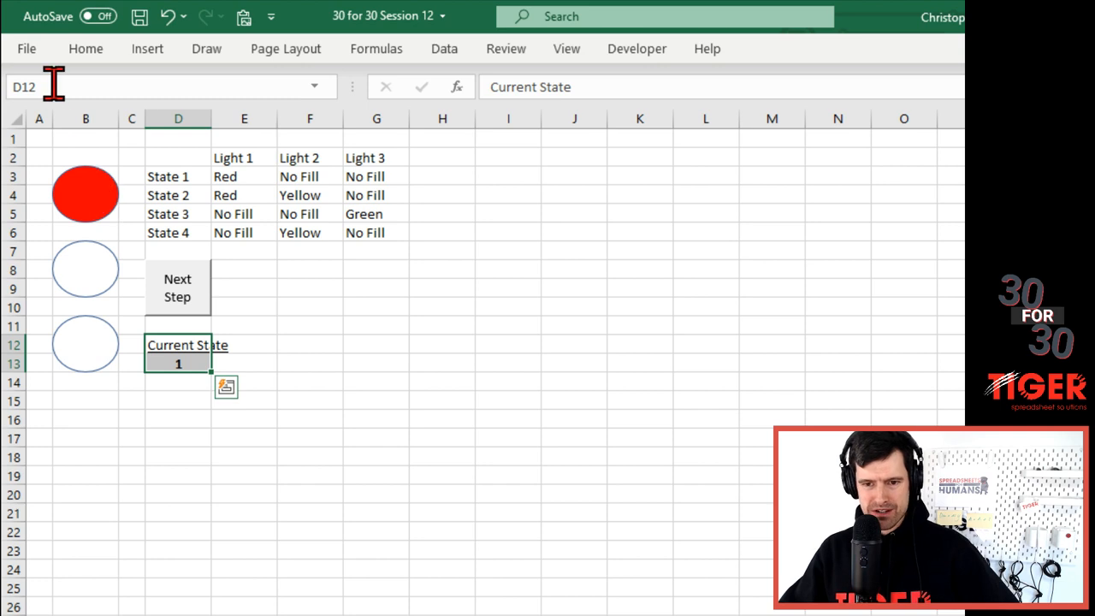
left_click(85, 48)
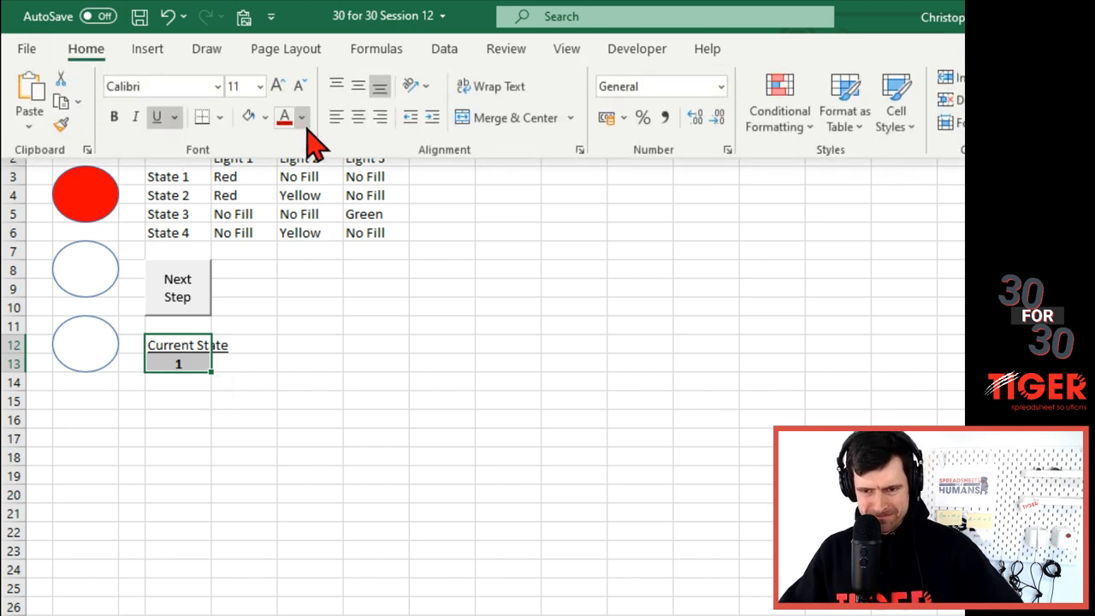
left_click(301, 117)
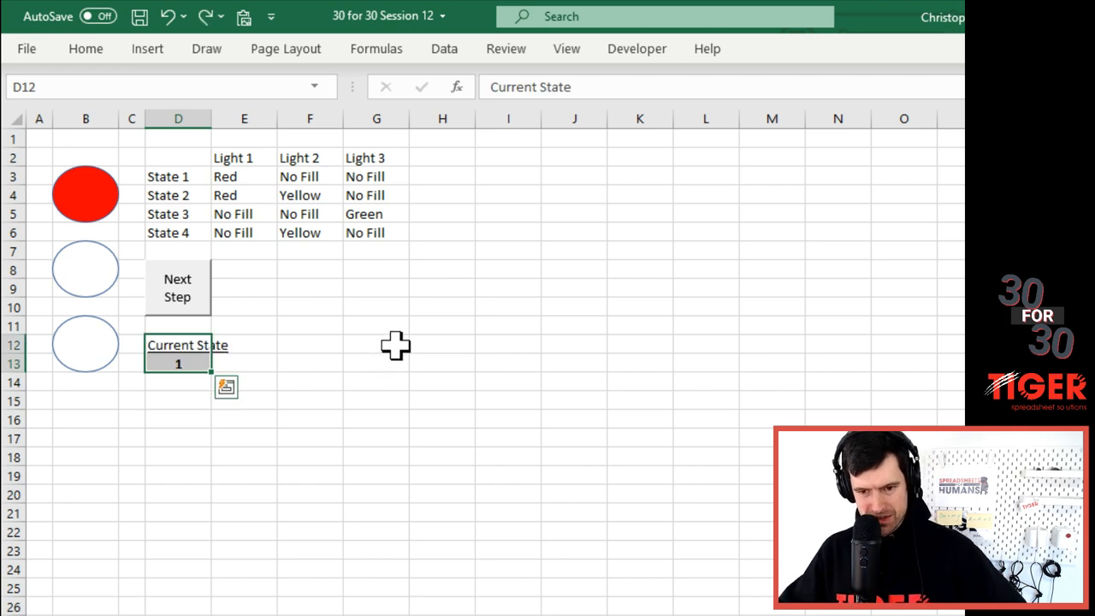
left_click(376, 345)
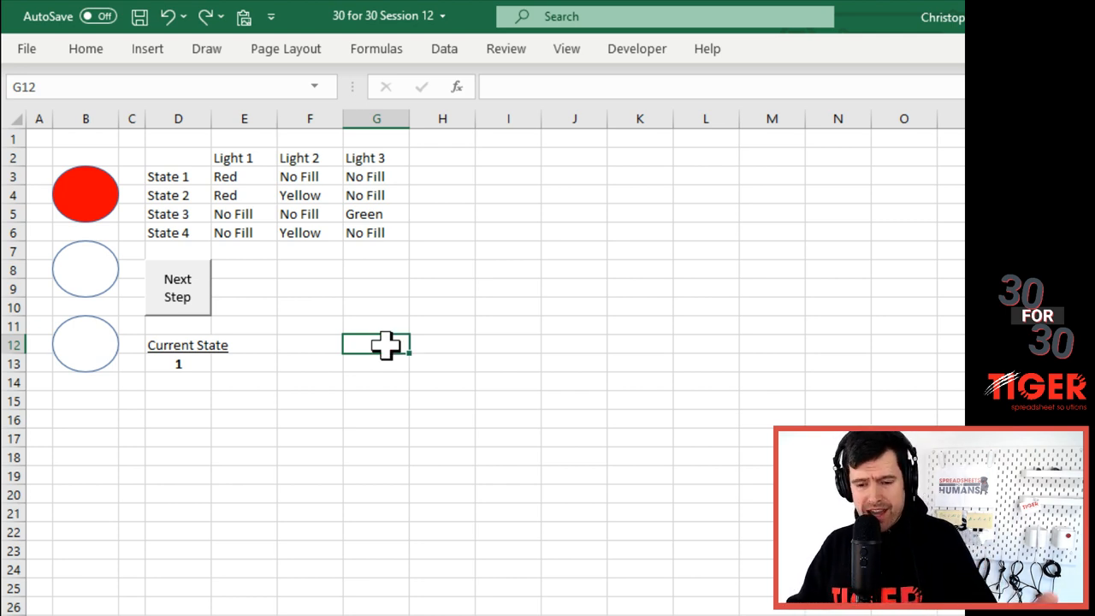
left_click(178, 363)
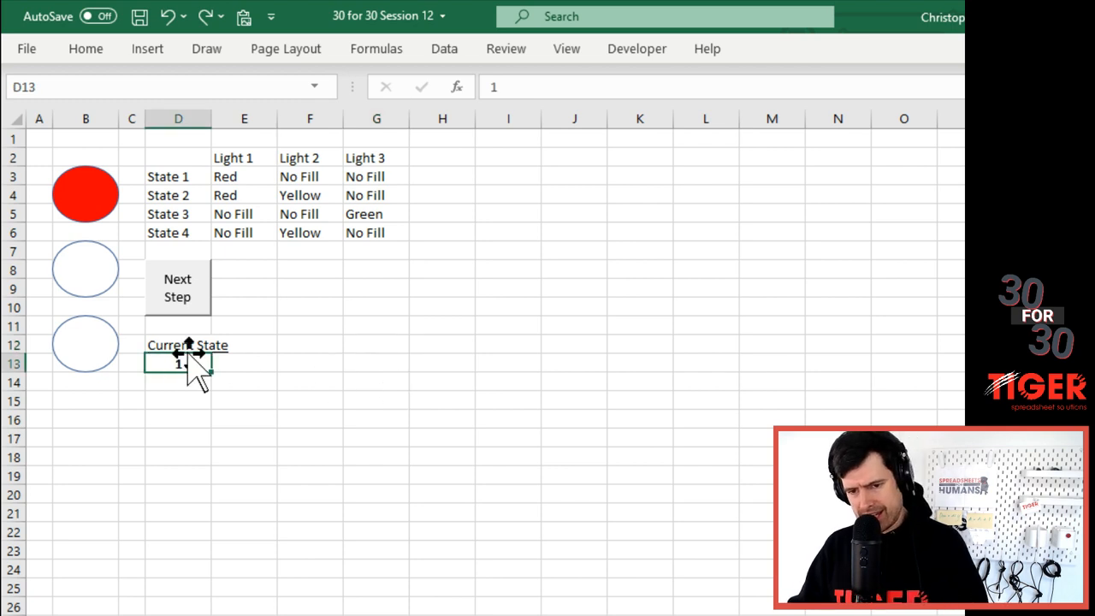
right_click(178, 363)
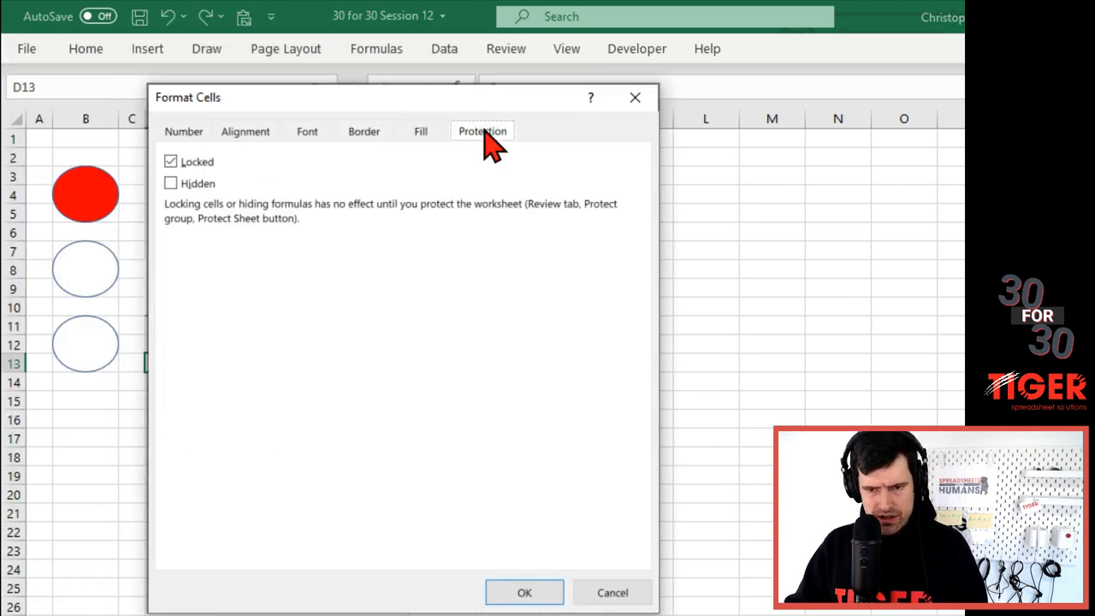
mouse_move(525, 592)
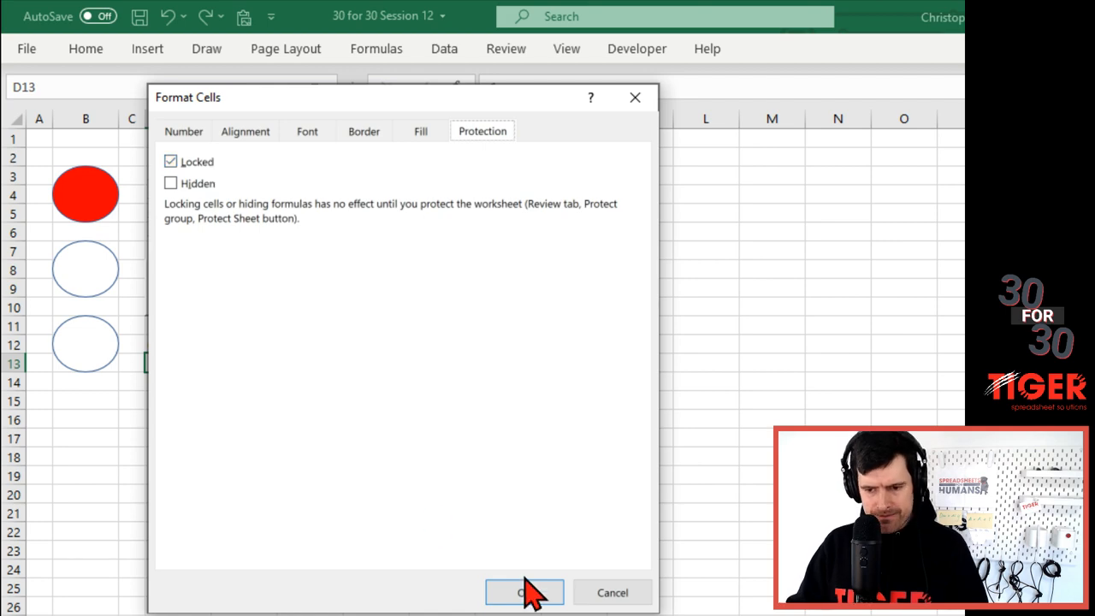
left_click(525, 592)
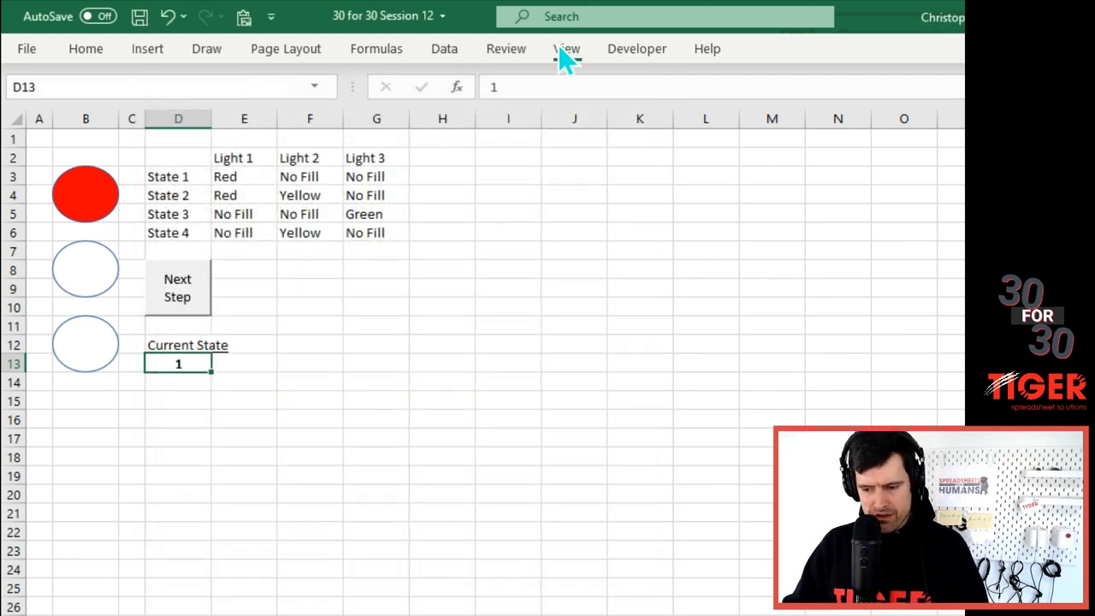
left_click(566, 49)
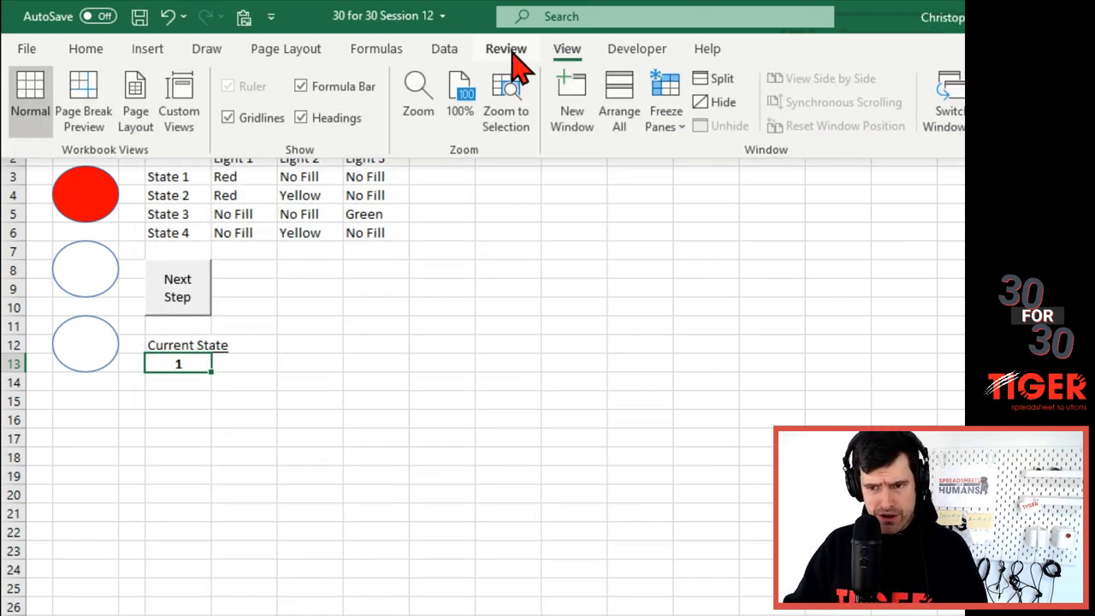
left_click(505, 49)
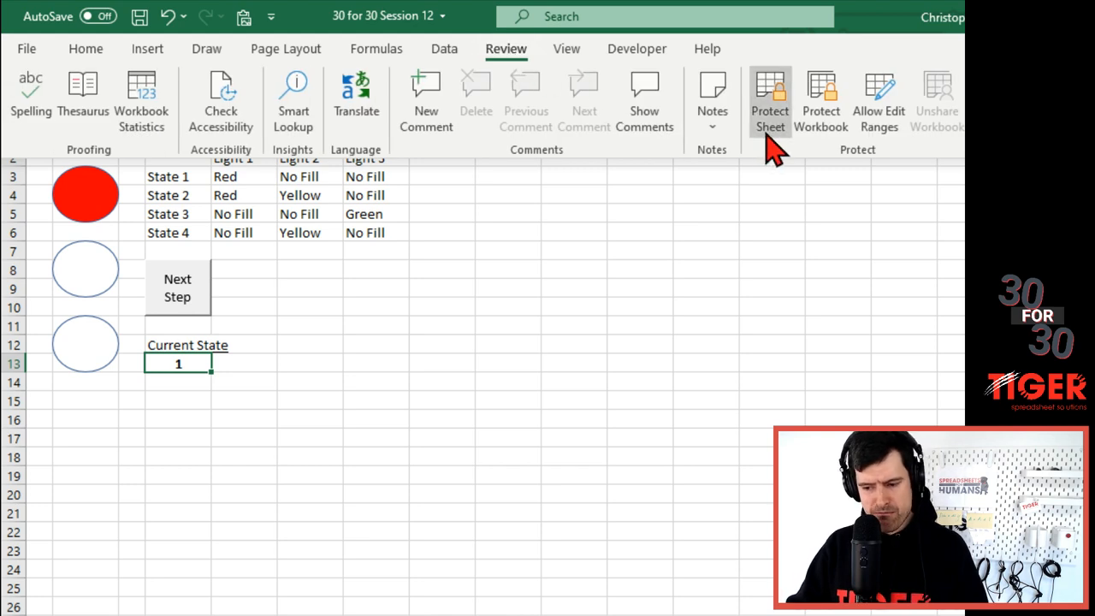
mouse_move(406, 368)
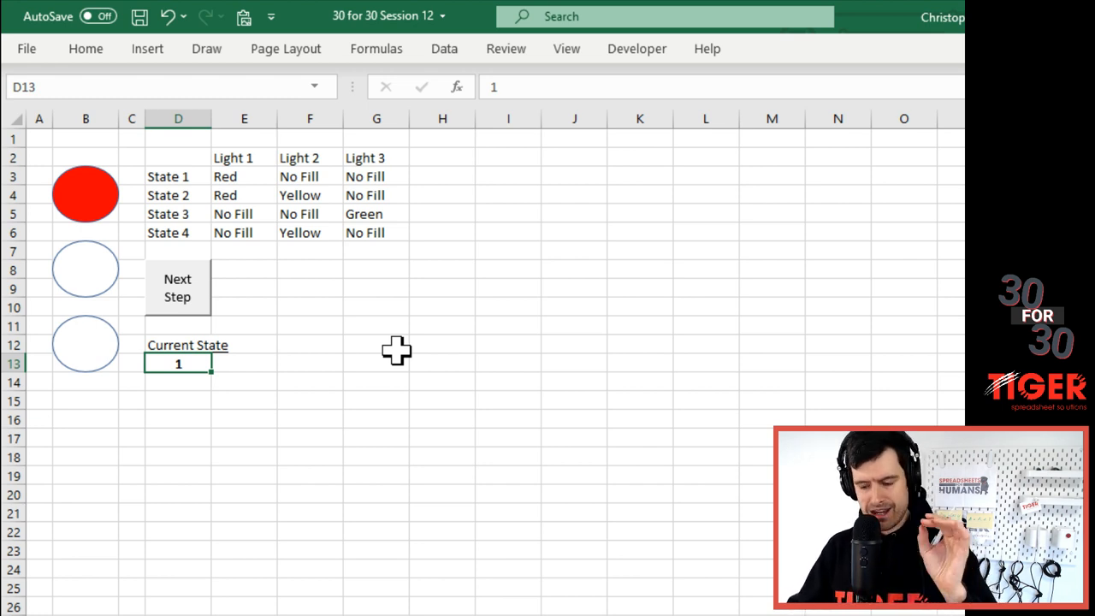
- Show Module1's Traffic_Lights code in the Visual Basic editor
left_click(508, 383)
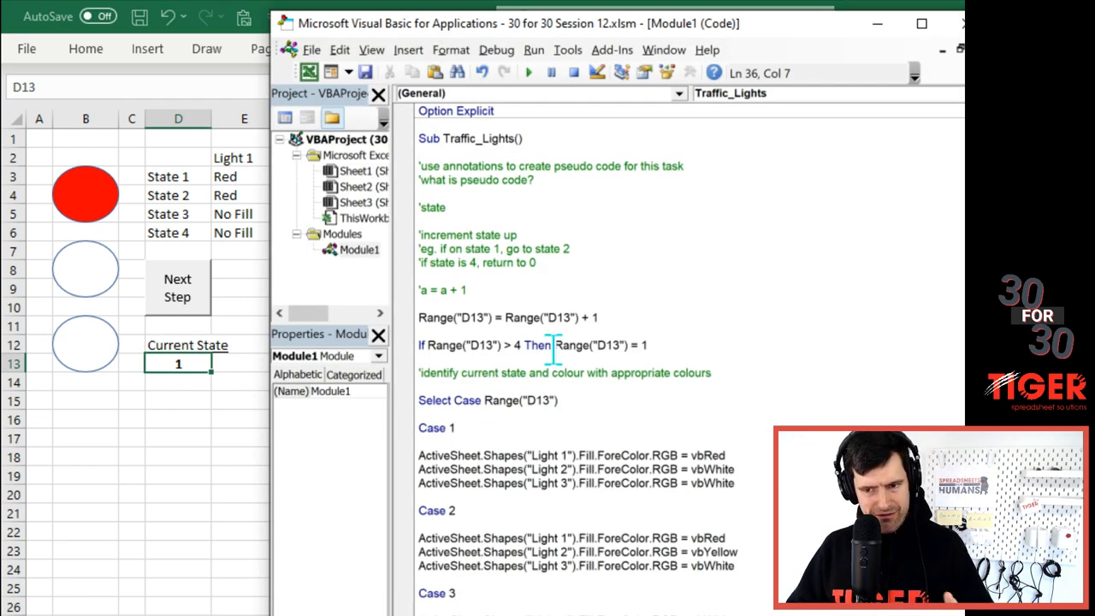
left_click(551, 351)
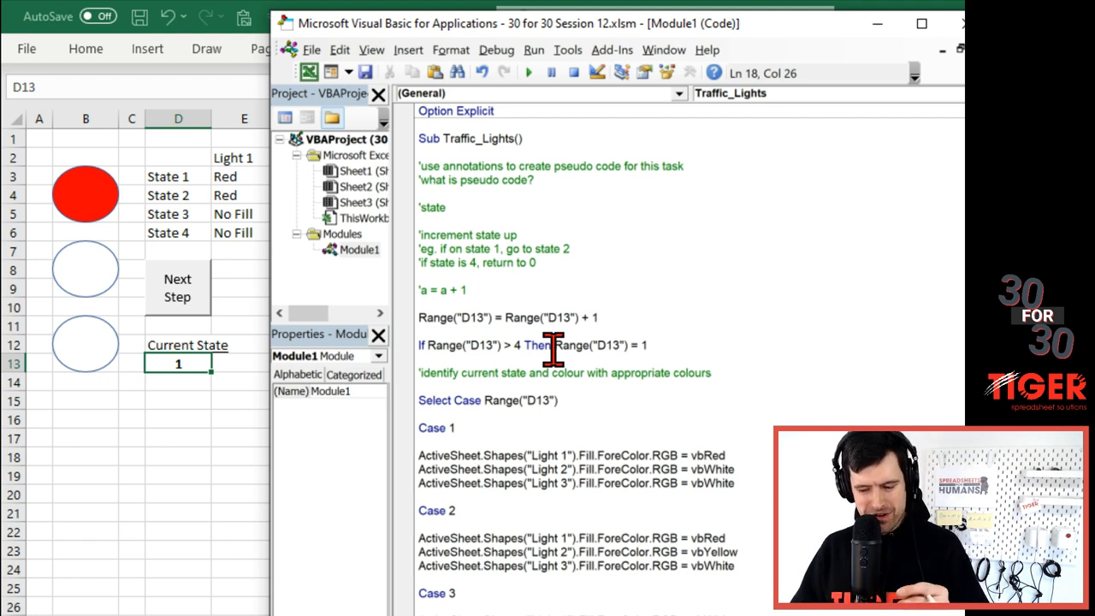
mouse_move(291, 364)
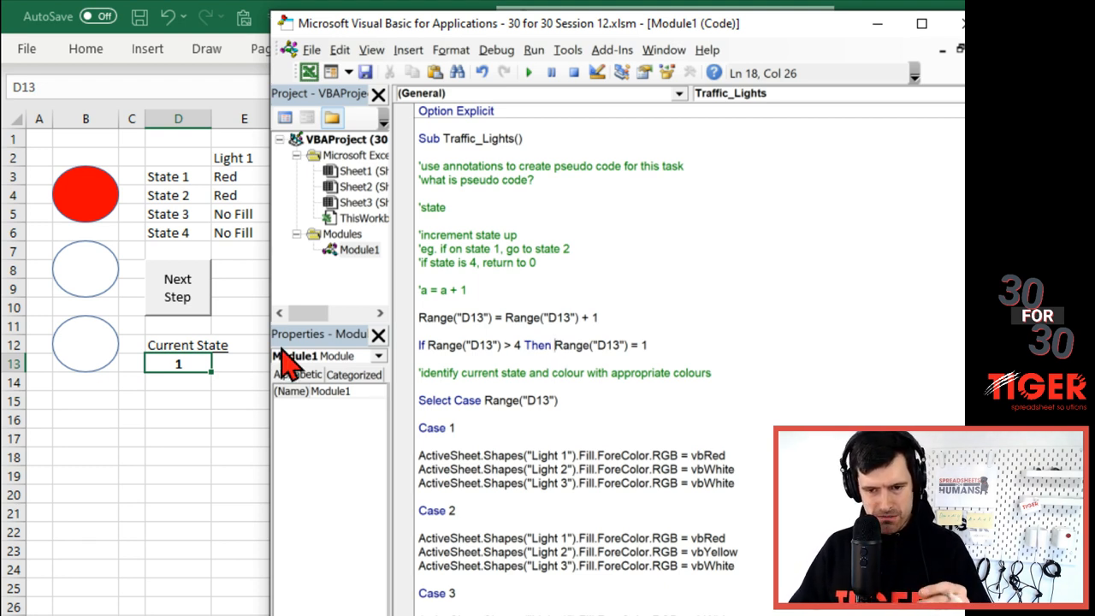